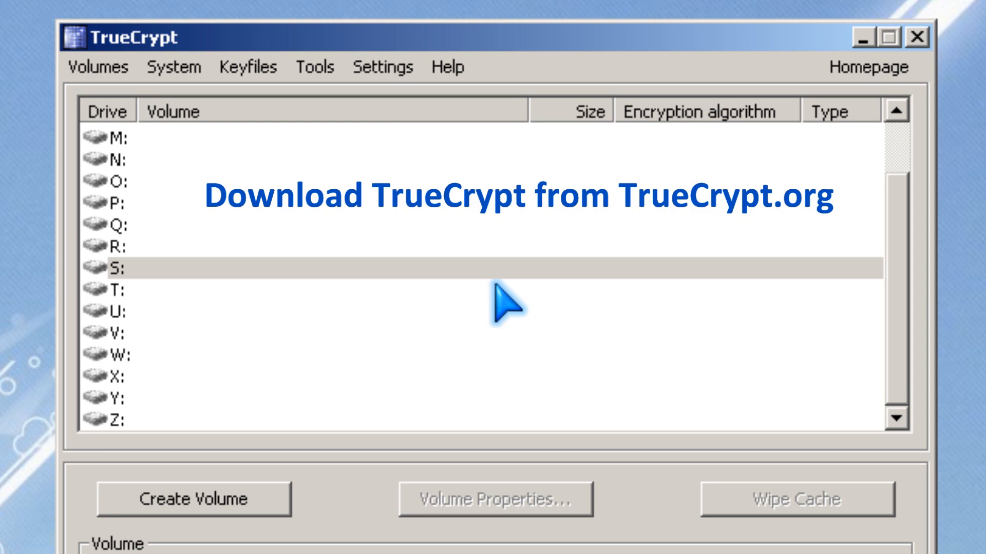
# Step: Begin a new volume as an encrypted file container and proceed to the location step
pyautogui.click(194, 500)
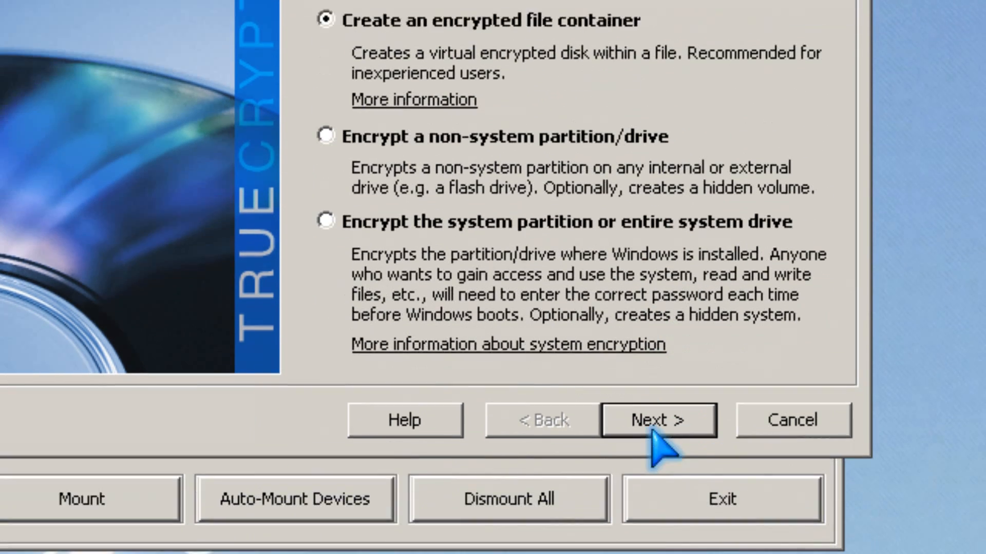
pyautogui.click(658, 419)
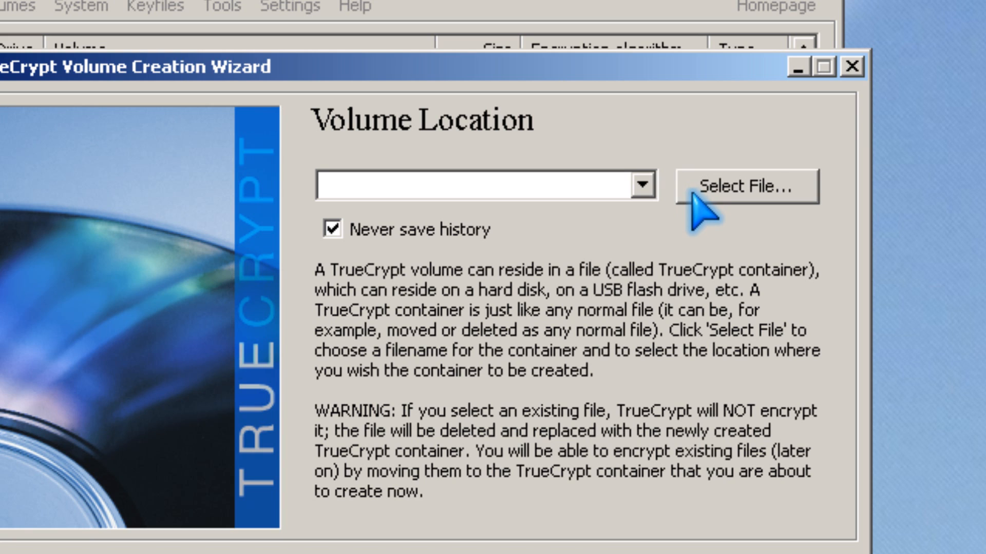
# Step: Save the container as a file named 'kt' on the Desktop
pyautogui.click(745, 187)
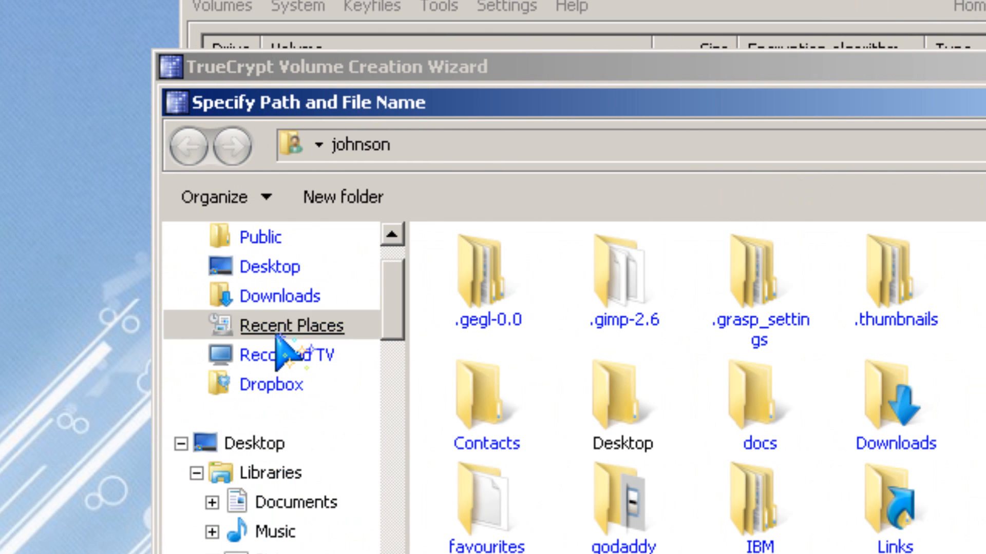
pyautogui.click(290, 326)
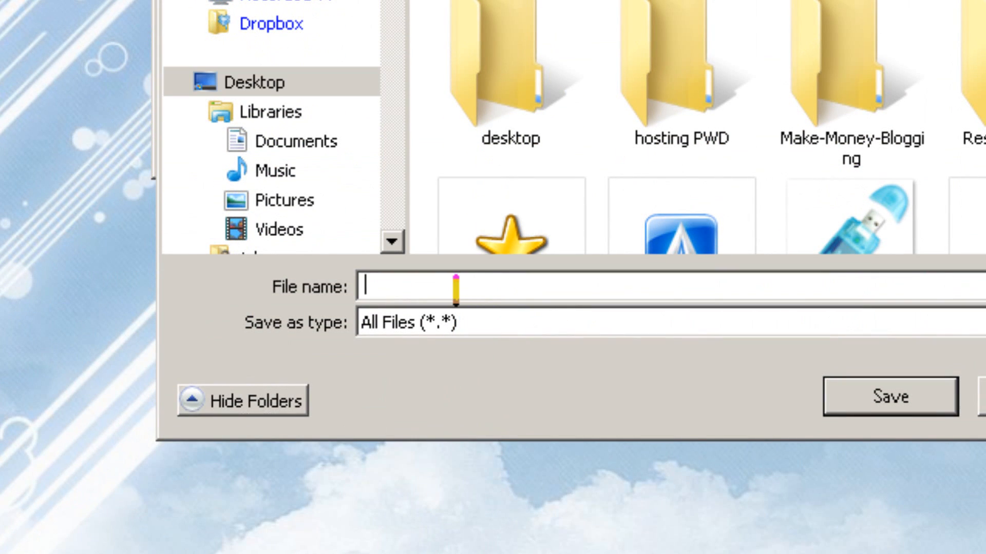
pyautogui.write('k')
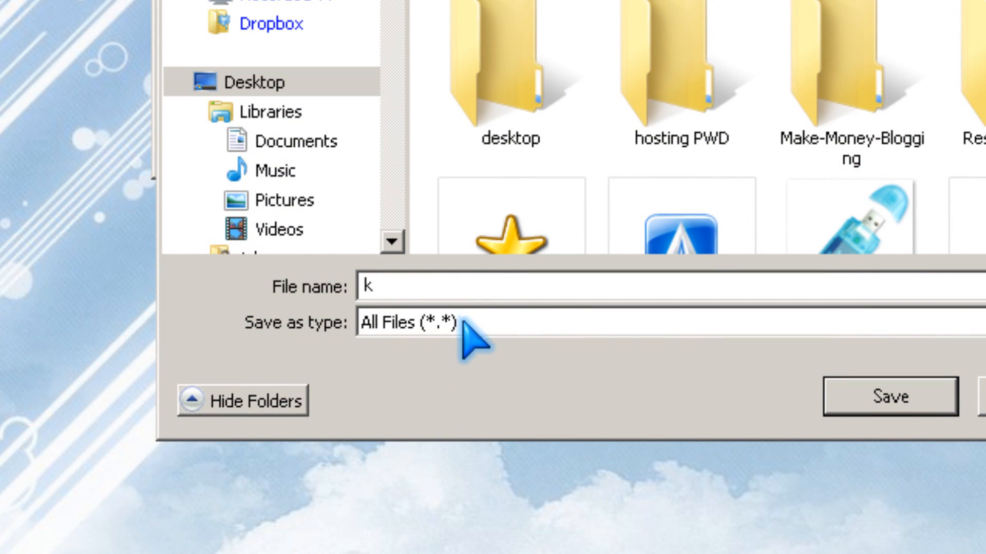
pyautogui.write('t')
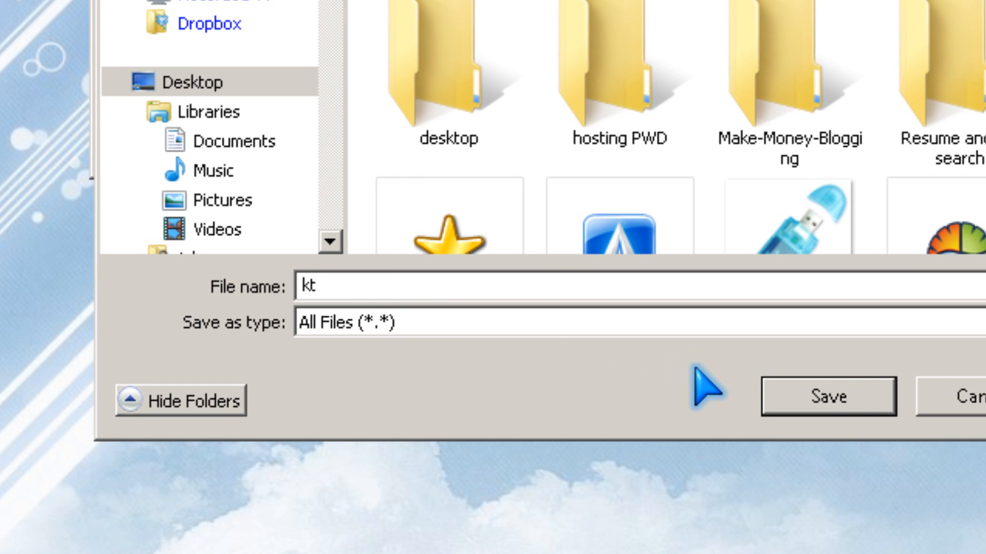
pyautogui.click(828, 397)
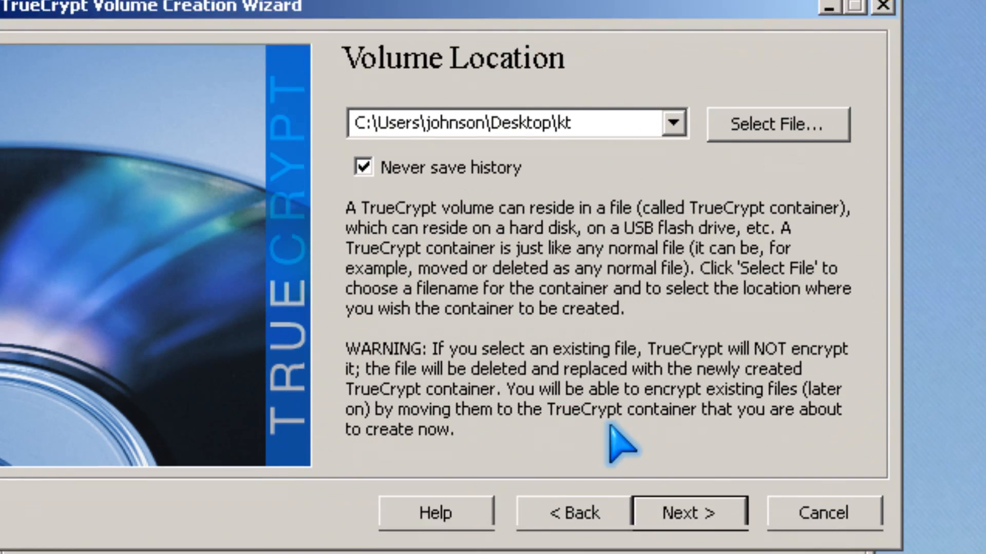
# Step: Give the container a size of 10 MB and continue to the password step
pyautogui.click(687, 512)
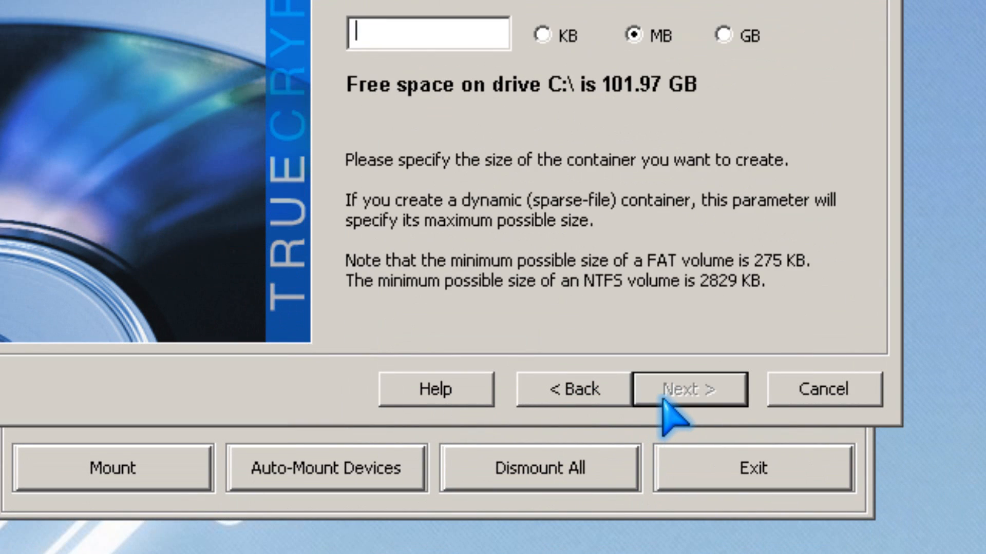
pyautogui.write('1')
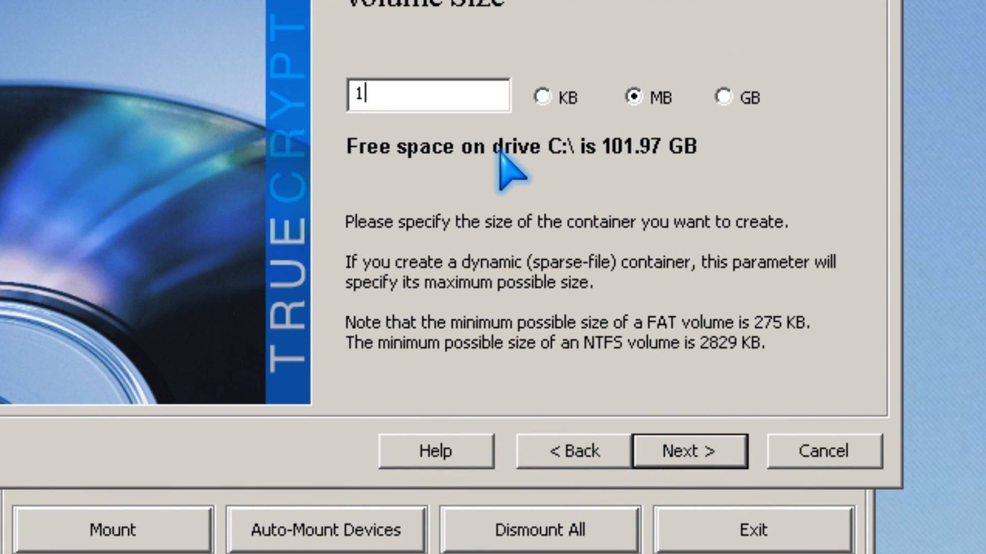
pyautogui.write('0')
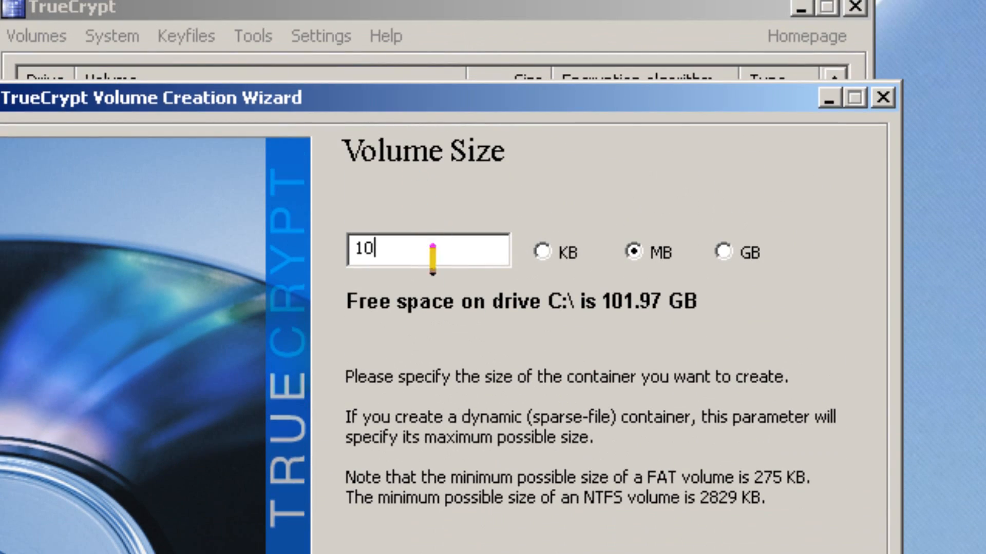
pyautogui.click(687, 388)
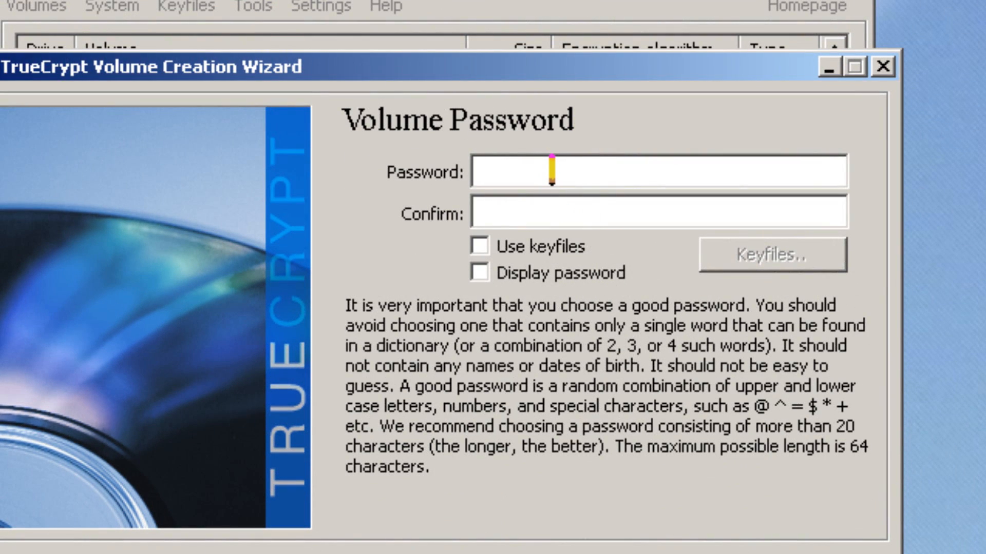
pyautogui.moveTo(512, 302)
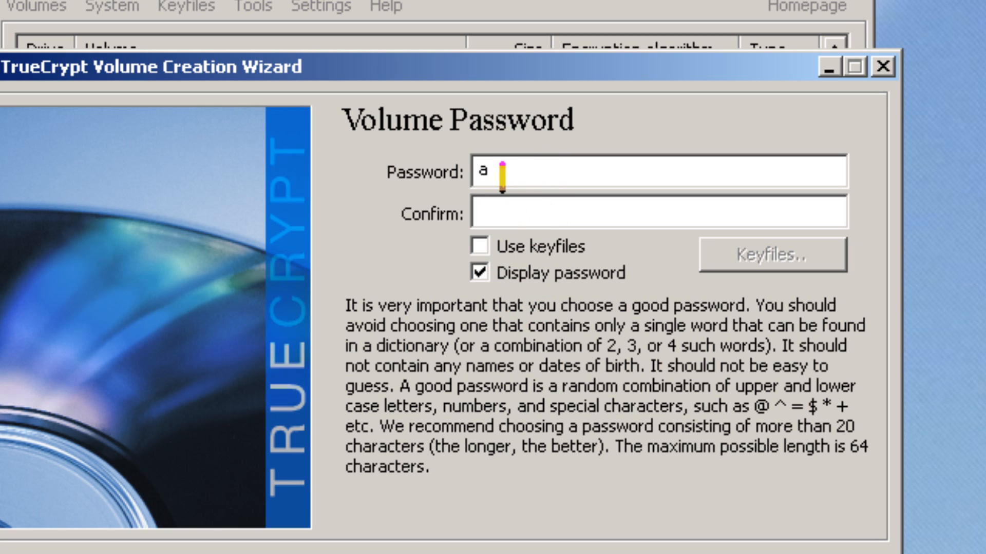
# Step: Enter the volume password in the Password field
pyautogui.write('b')
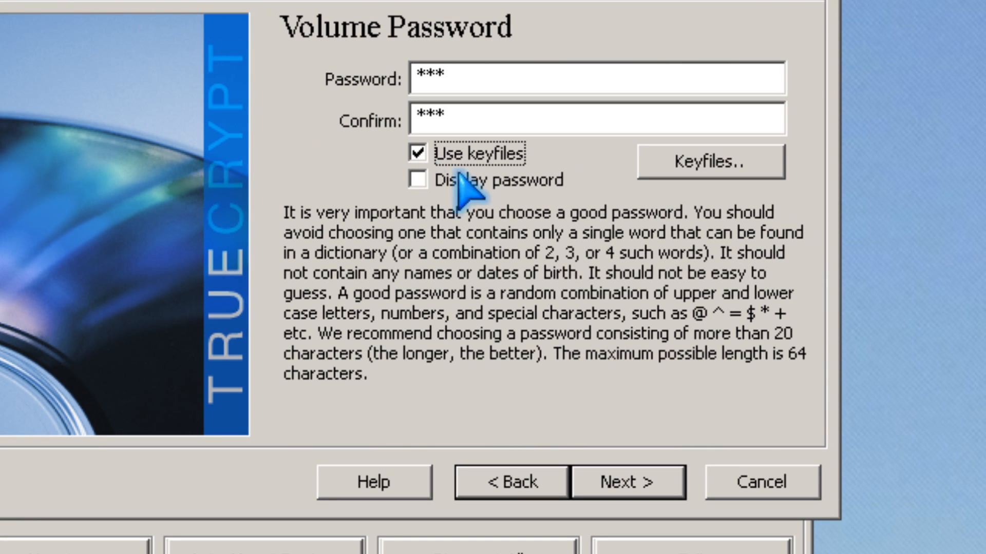
pyautogui.moveTo(711, 189)
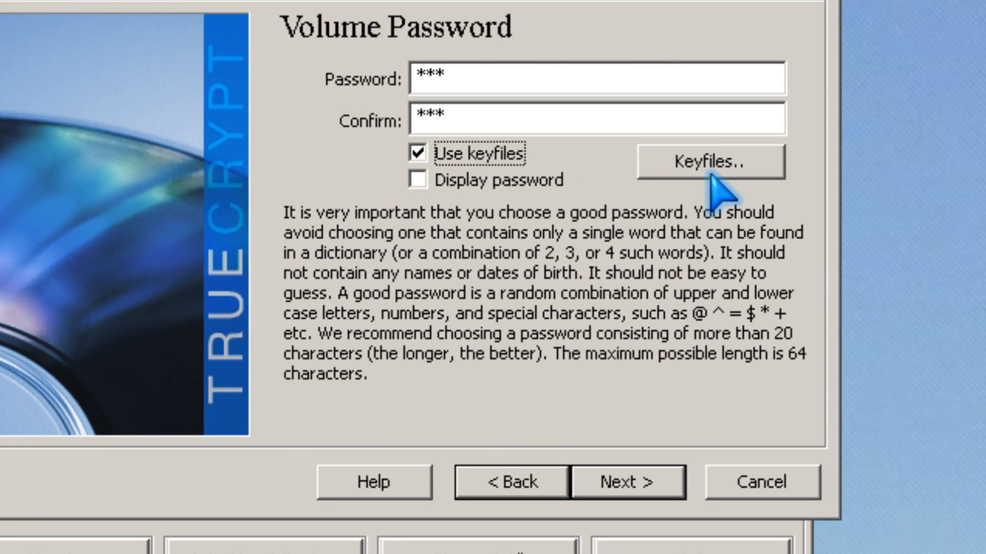
# Step: Generate a random keyfile and save it as 'key' on the Desktop
pyautogui.click(710, 161)
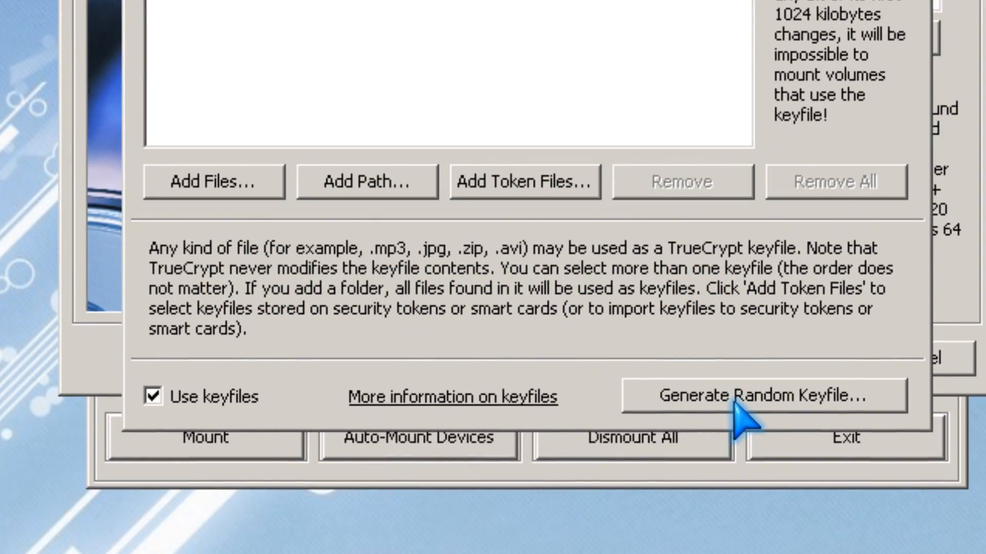
pyautogui.click(760, 396)
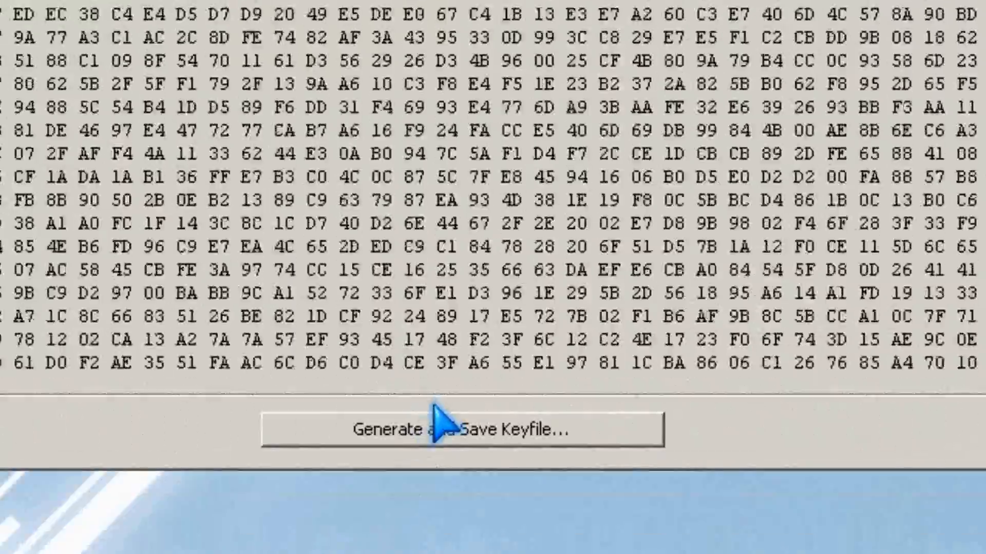
pyautogui.click(462, 429)
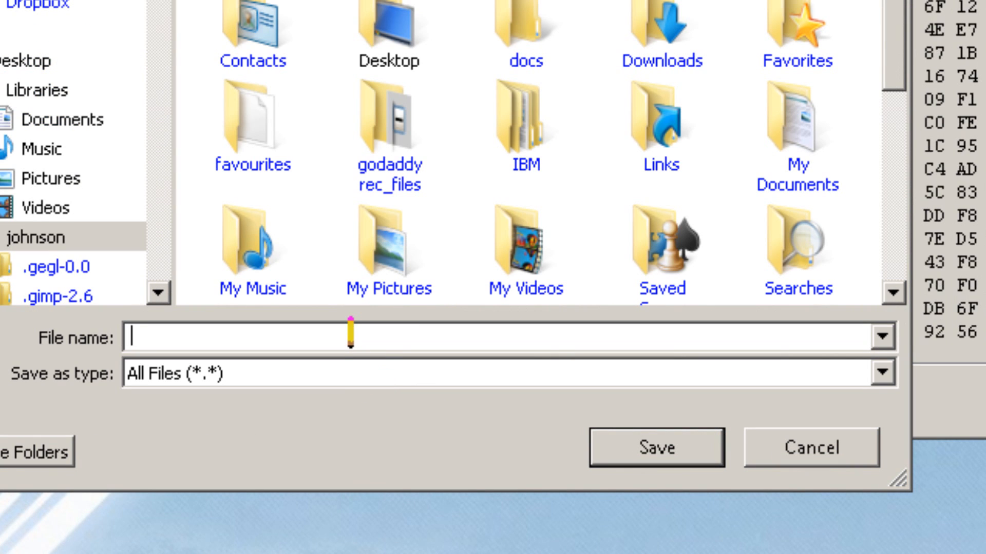
pyautogui.write('k')
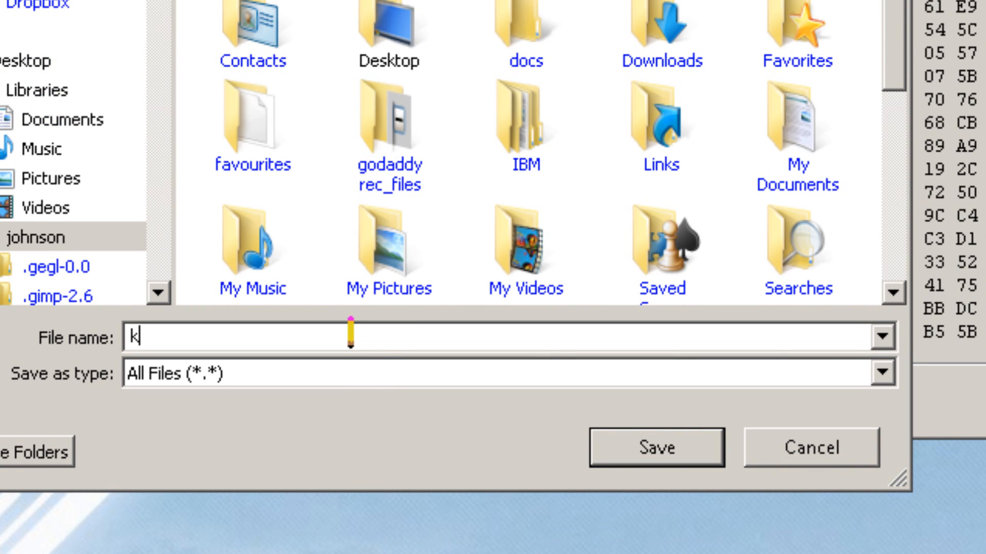
pyautogui.write('ey')
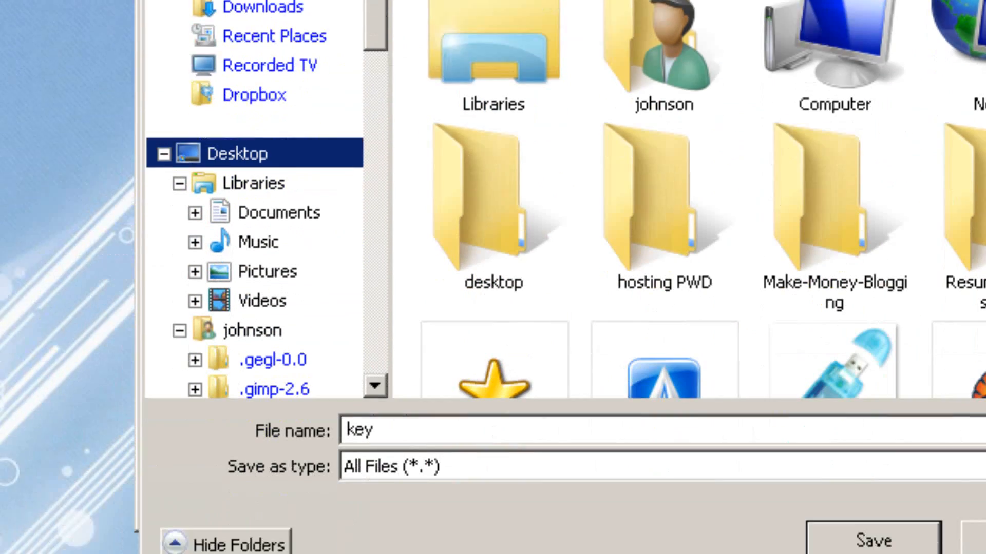
pyautogui.click(873, 541)
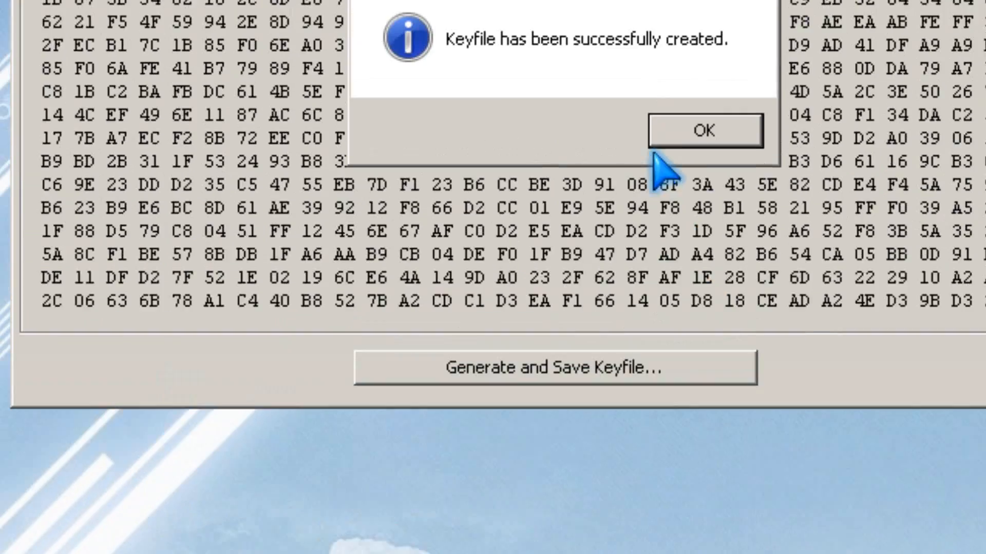
# Step: Acknowledge the keyfile-created message and close the Keyfile Generator
pyautogui.click(702, 130)
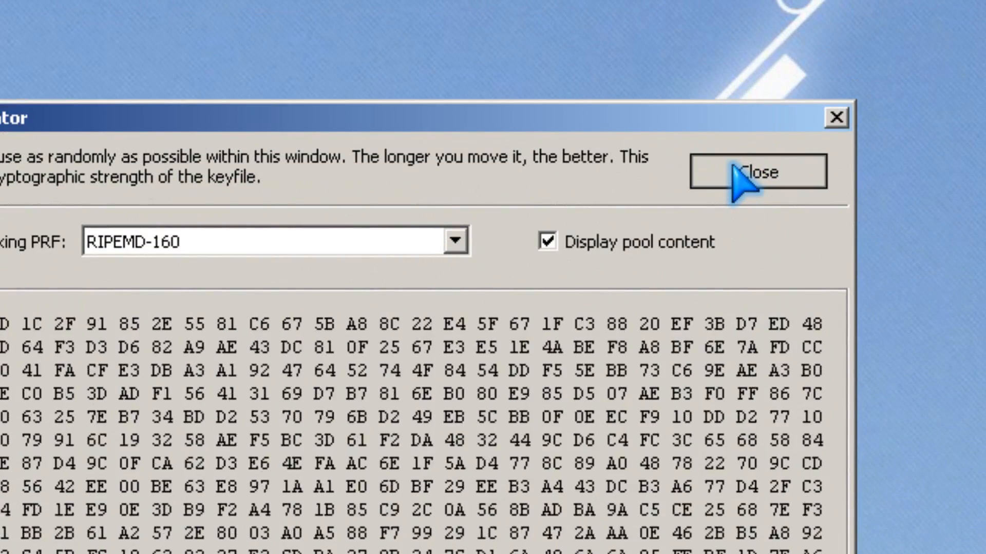
pyautogui.click(758, 173)
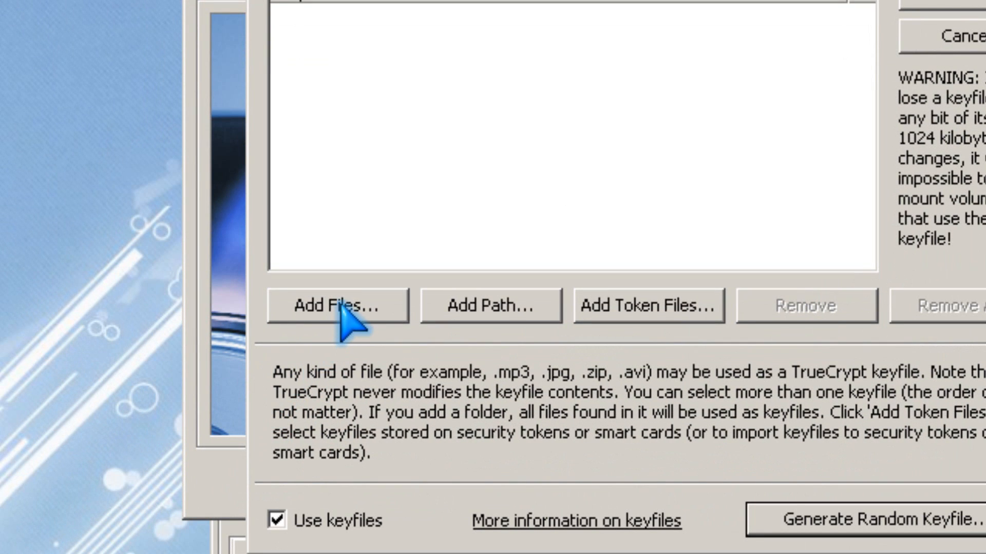
# Step: Browse for the saved keyfile to add it to the volume's keyfile list
pyautogui.click(336, 305)
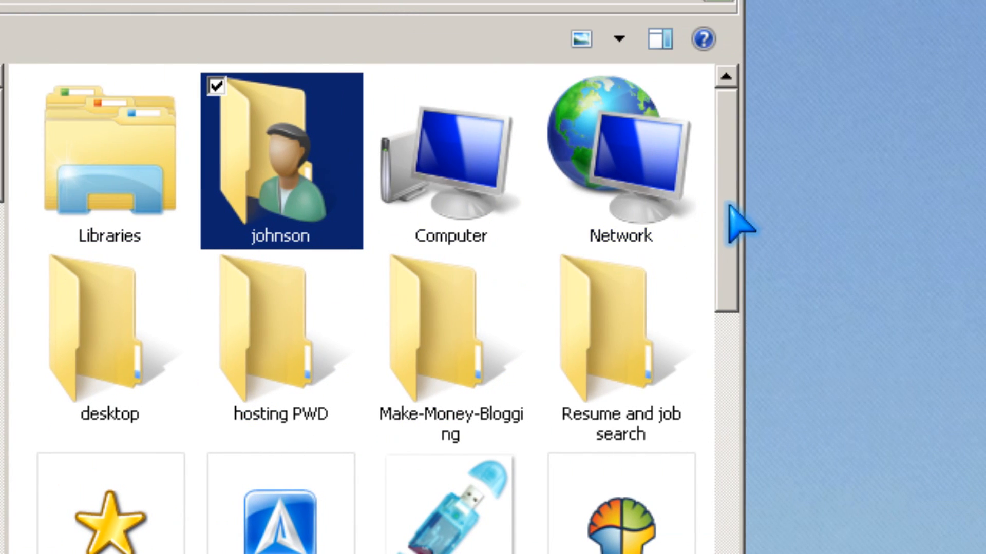
pyautogui.scroll(-3)
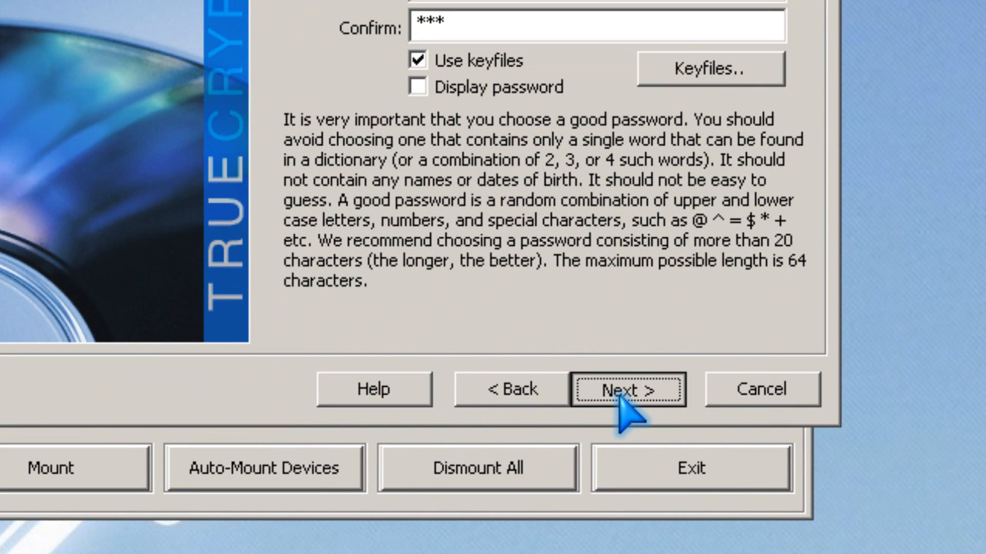
# Step: Format the kt volume, acknowledge its creation and exit the wizard
pyautogui.click(626, 388)
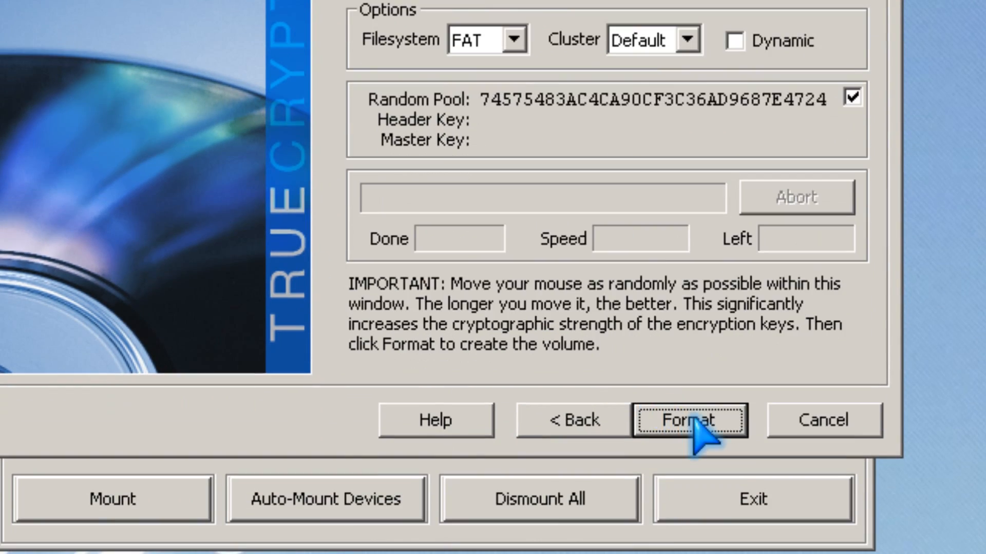
pyautogui.click(688, 420)
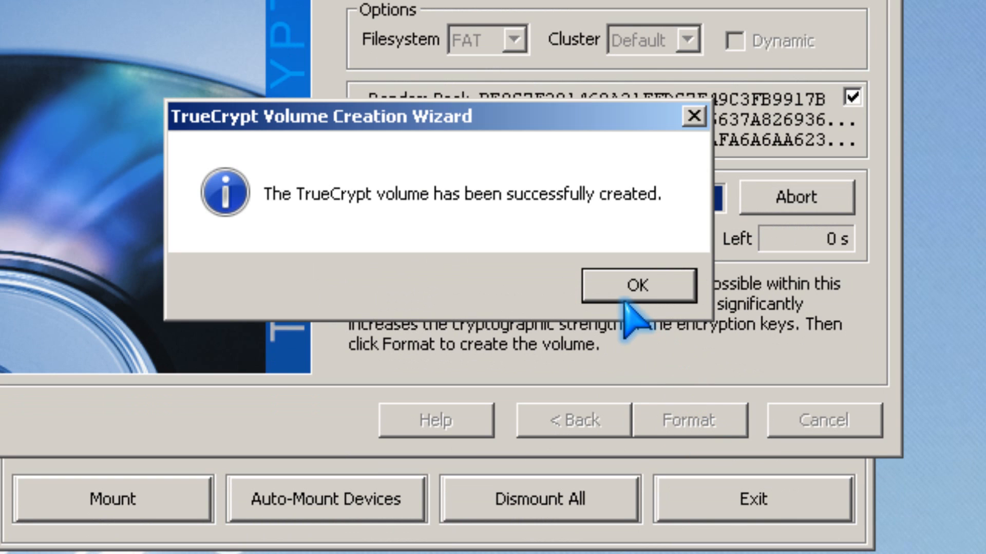
pyautogui.click(636, 285)
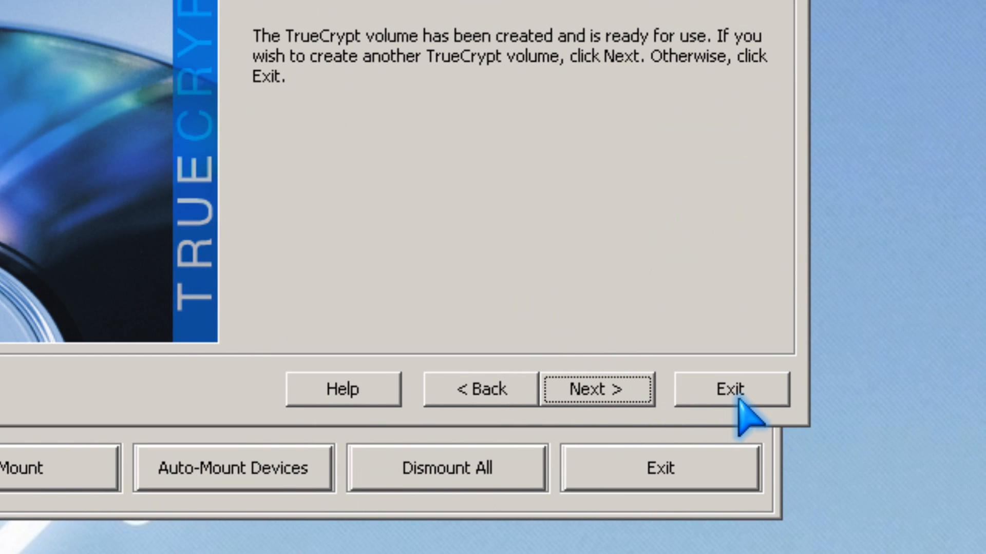
pyautogui.click(728, 390)
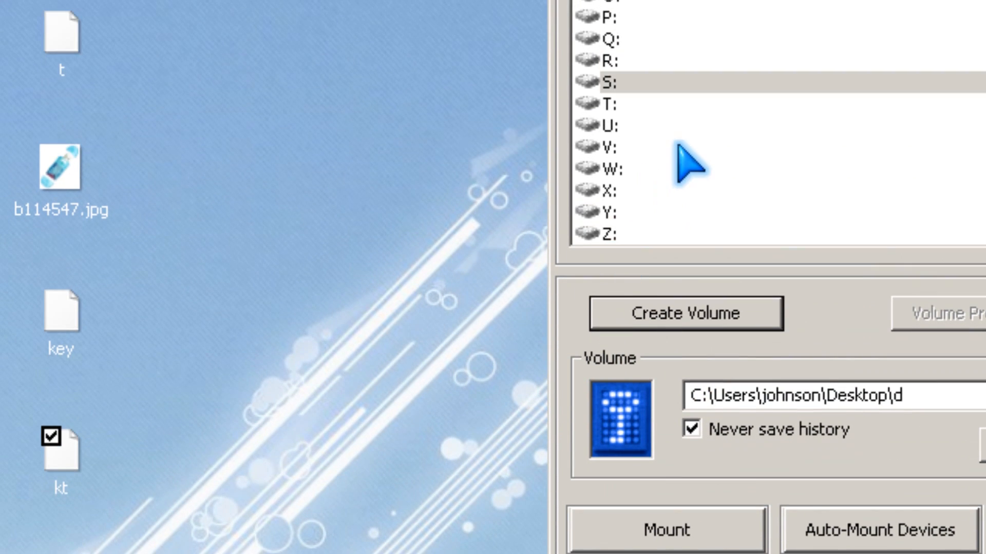
# Step: Select the kt container as the volume and start mounting it
pyautogui.click(629, 85)
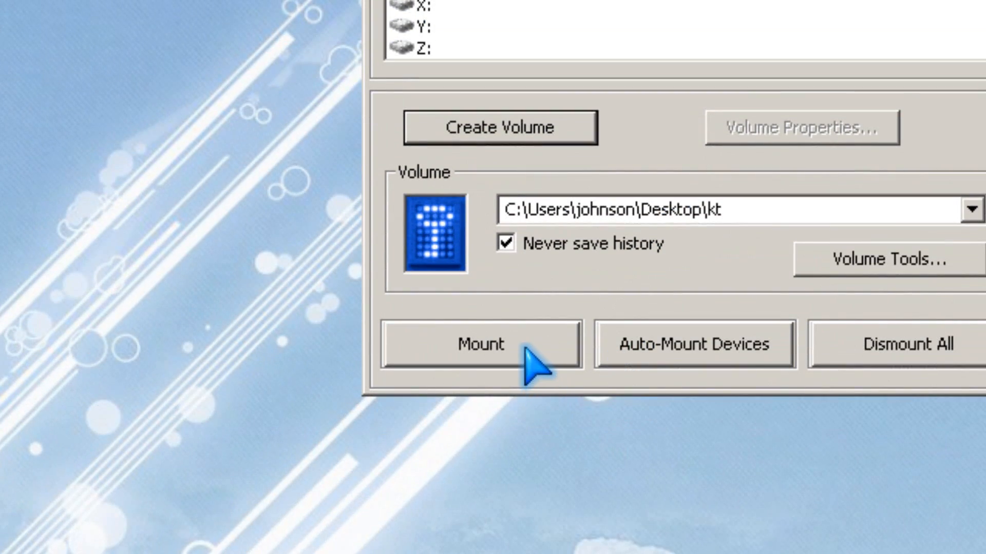
pyautogui.click(480, 345)
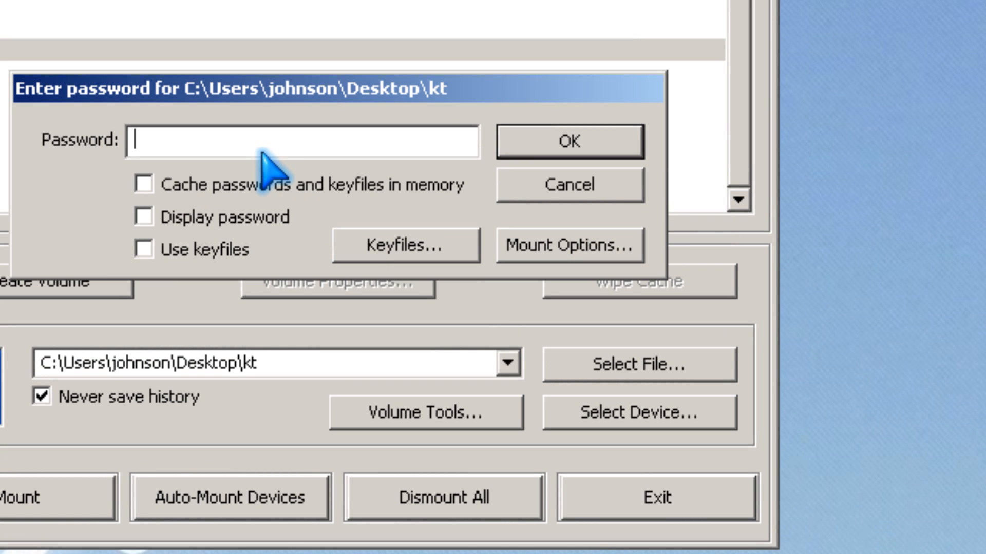
# Step: Enter the mount password, shown in plain text, with keyfile use enabled
pyautogui.write('*')
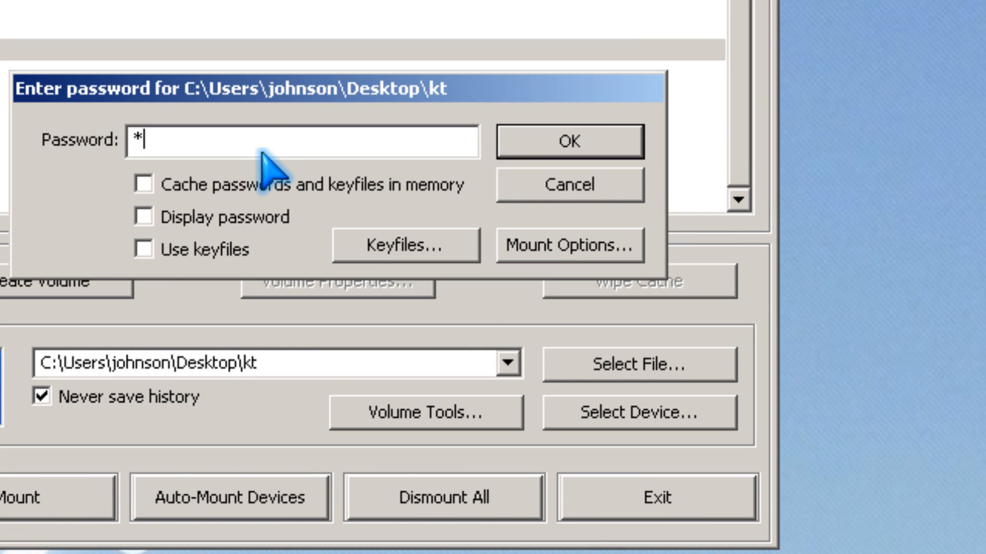
pyautogui.write('**')
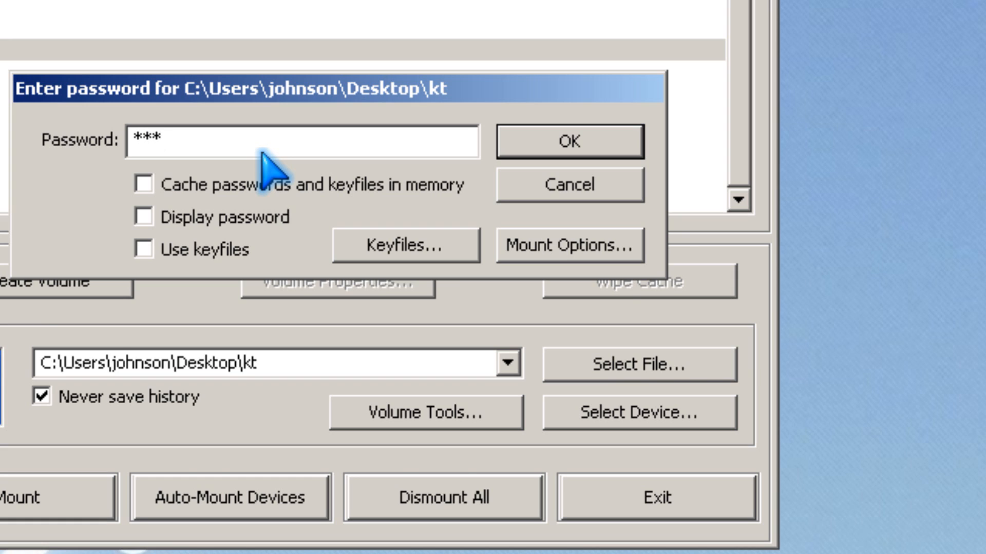
pyautogui.click(265, 217)
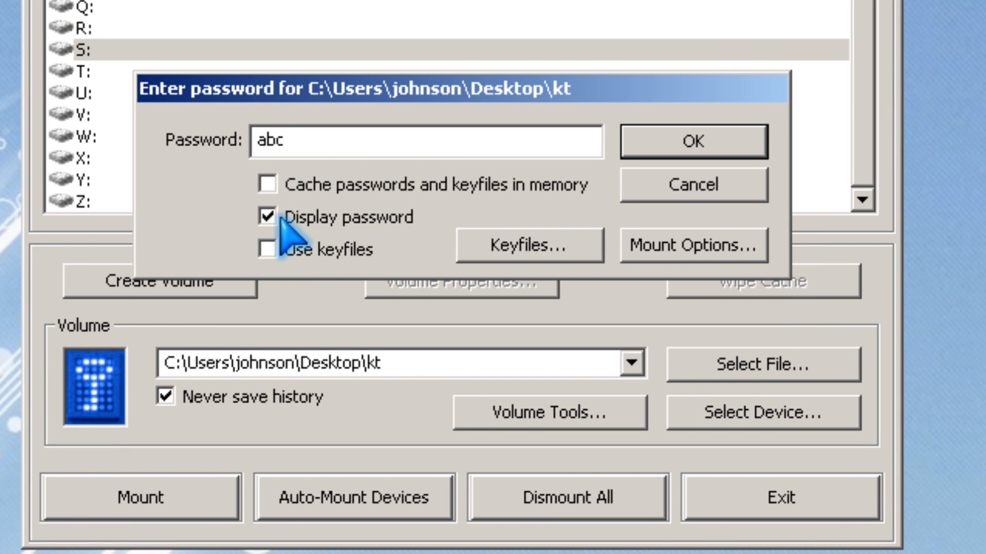
pyautogui.click(267, 248)
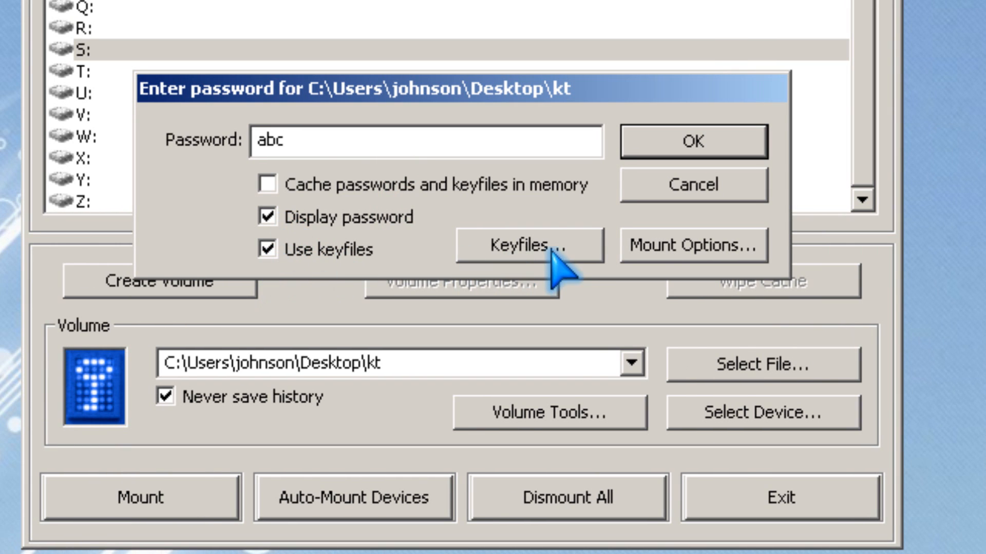
# Step: Add the saved keyfile to the mount keyfile list and confirm it
pyautogui.click(527, 245)
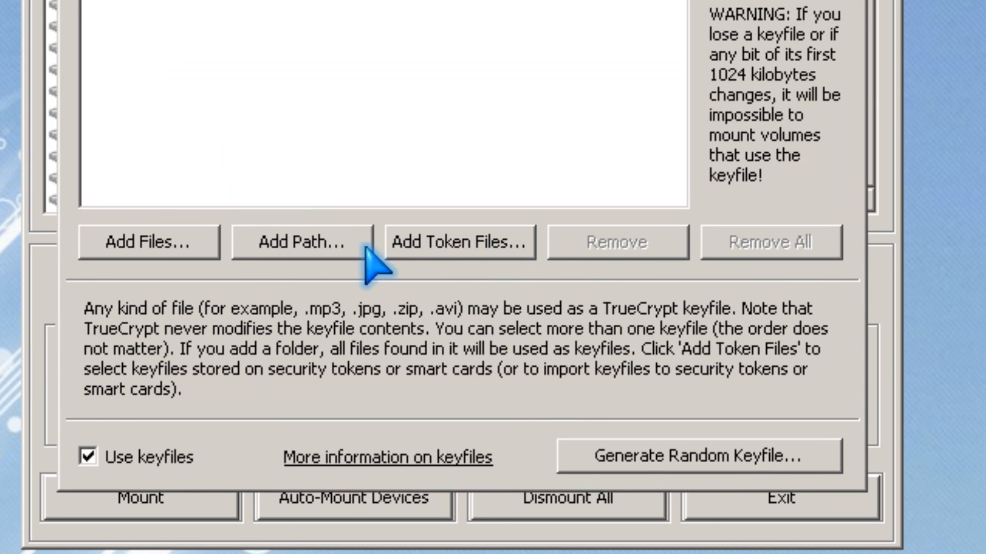
pyautogui.click(148, 242)
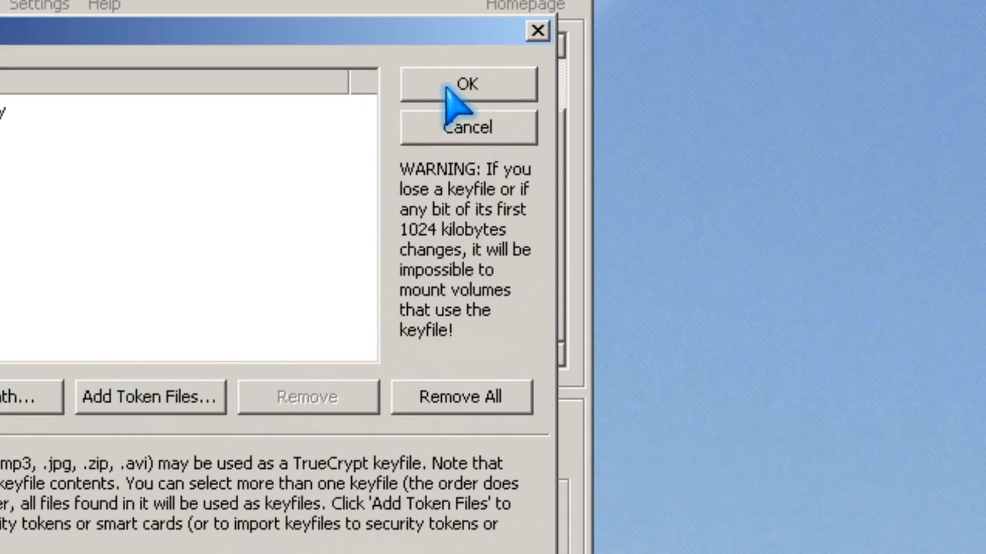
pyautogui.click(468, 84)
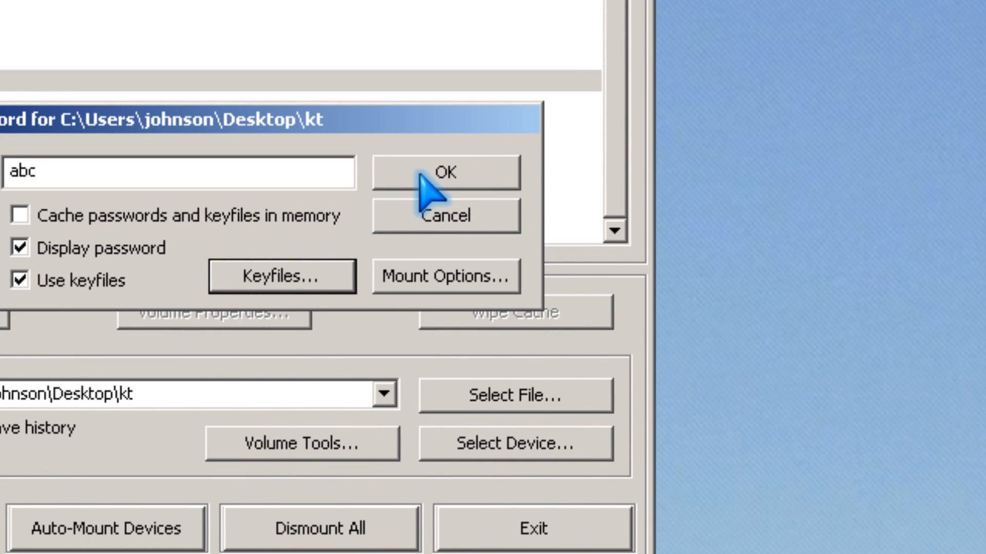
# Step: Mount kt as a 9.8 MB AES drive and minimize TrueCrypt to show the desktop
pyautogui.click(446, 173)
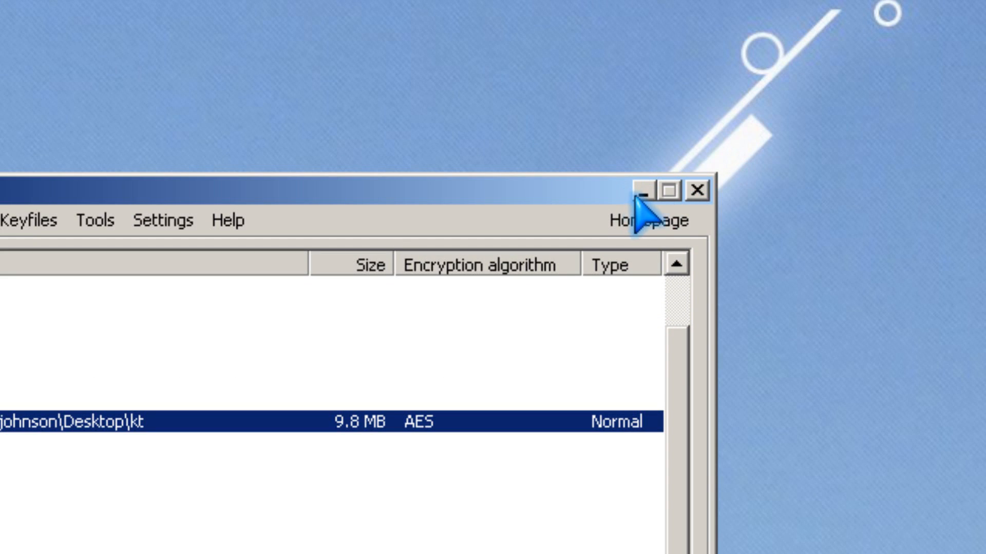
pyautogui.click(697, 190)
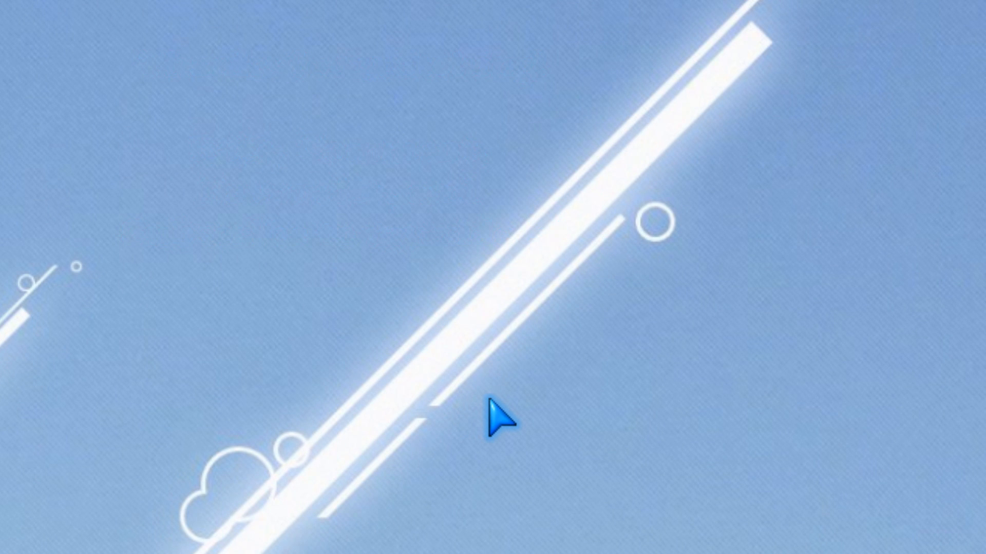